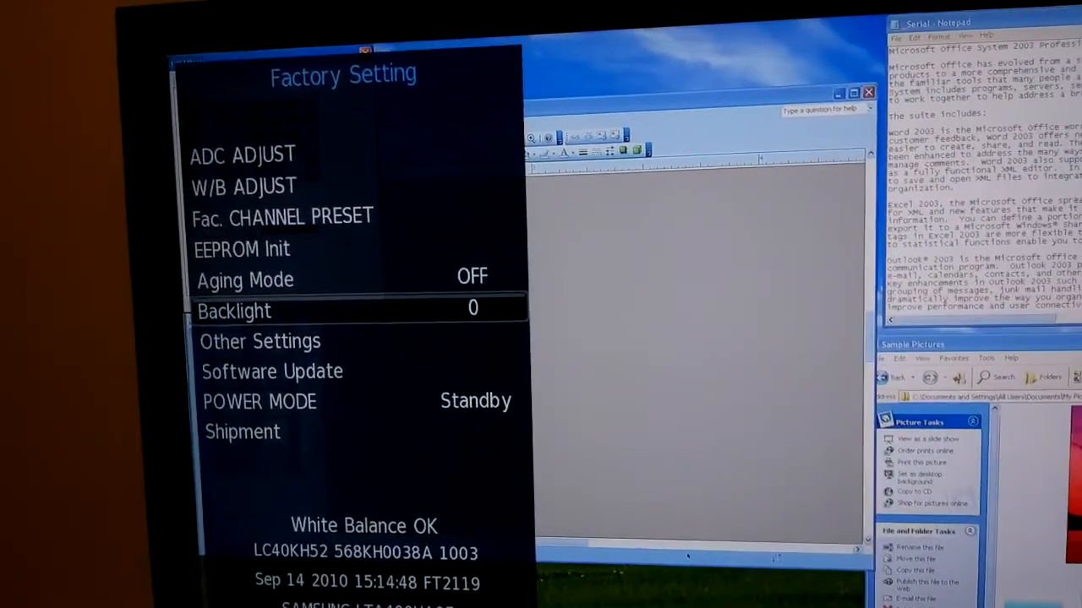
Enter Other Settings from the Factory Setting list, revealing Overscan and QMAP ADJUST
click(260, 342)
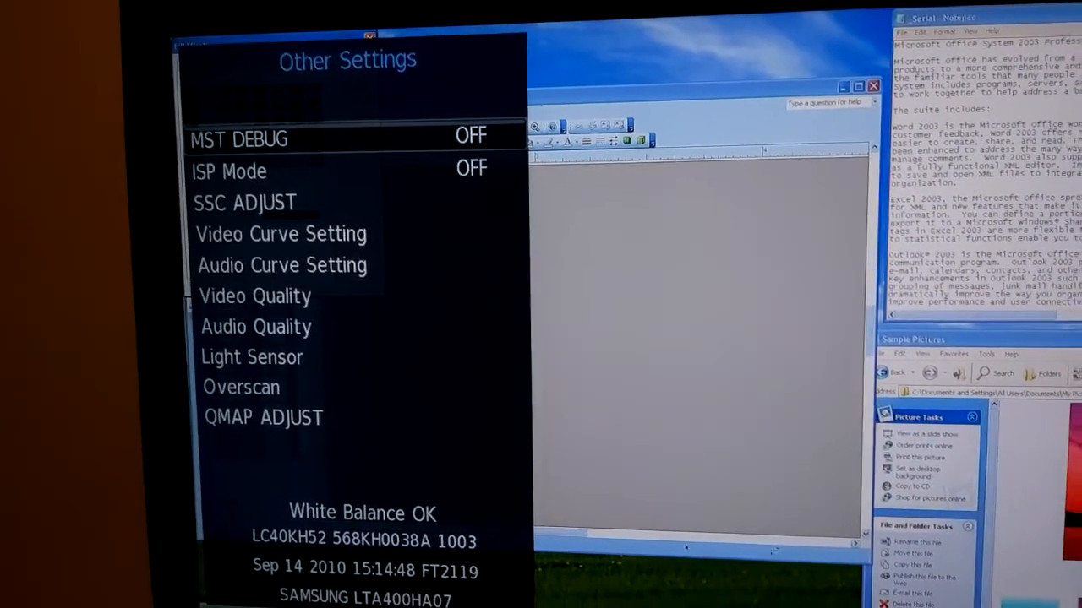